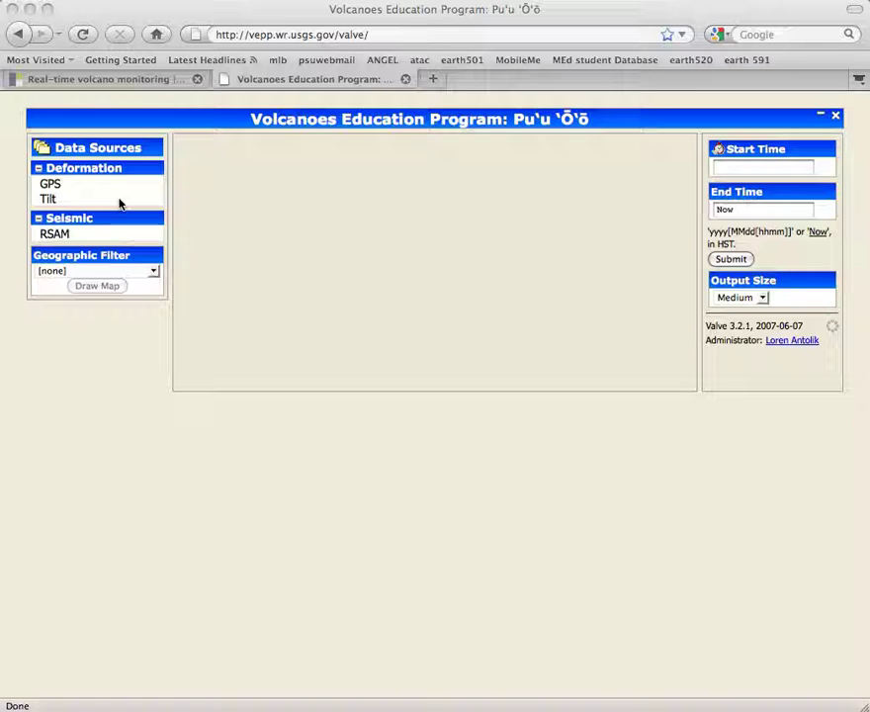
pyautogui.moveTo(118, 218)
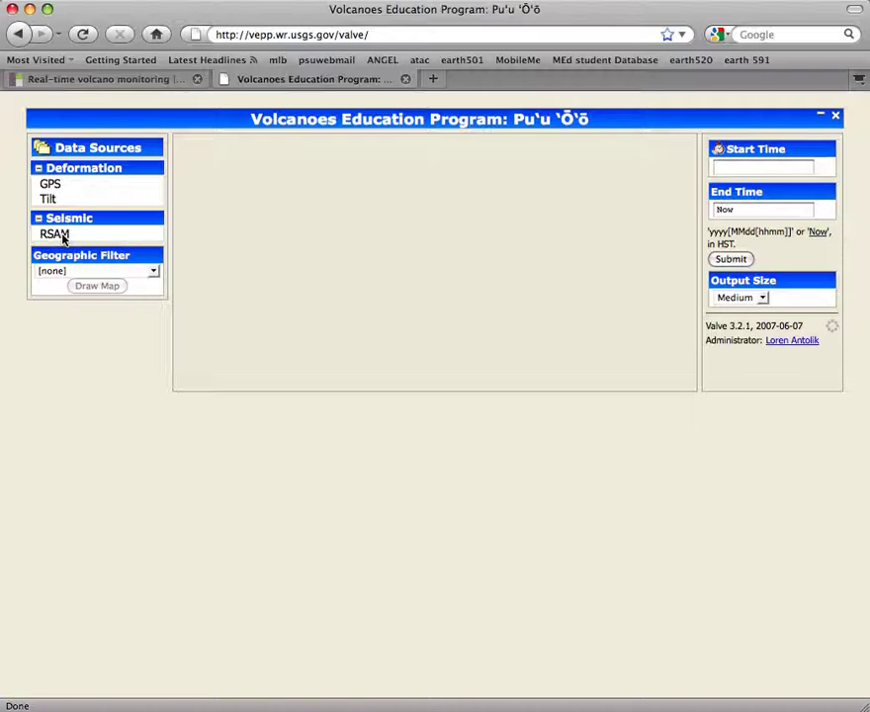
# Choose RSAM seismic data with the STC_EHZ channel, ready to enter the start time
pyautogui.click(54, 234)
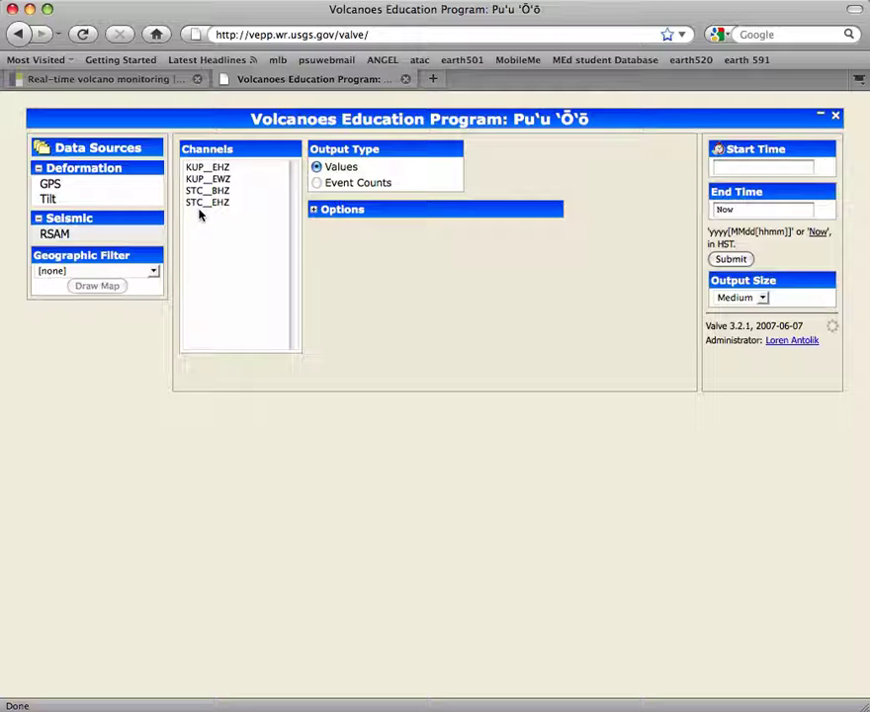
pyautogui.click(207, 201)
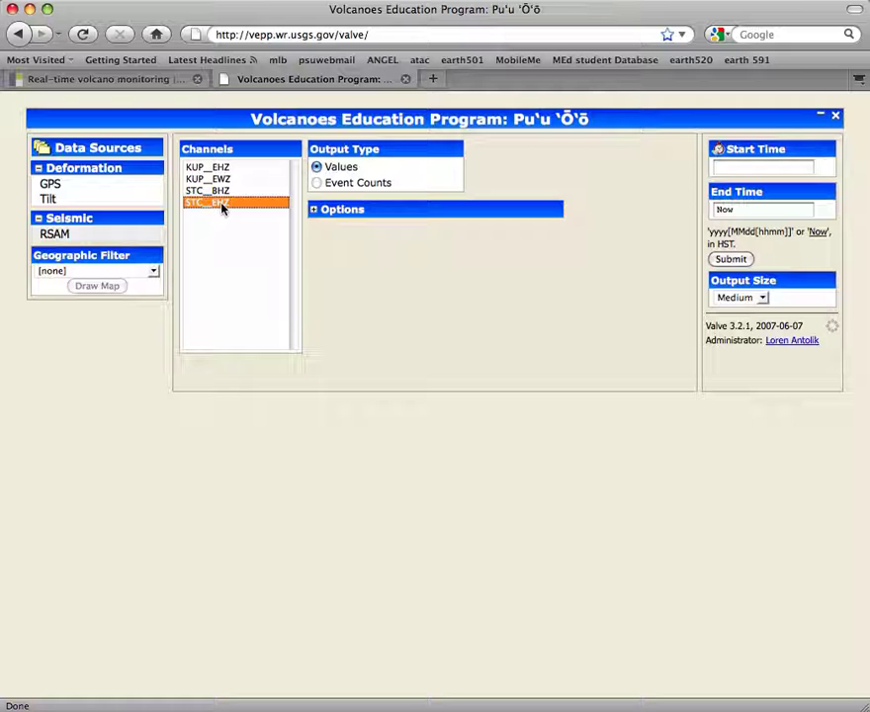
pyautogui.moveTo(201, 213)
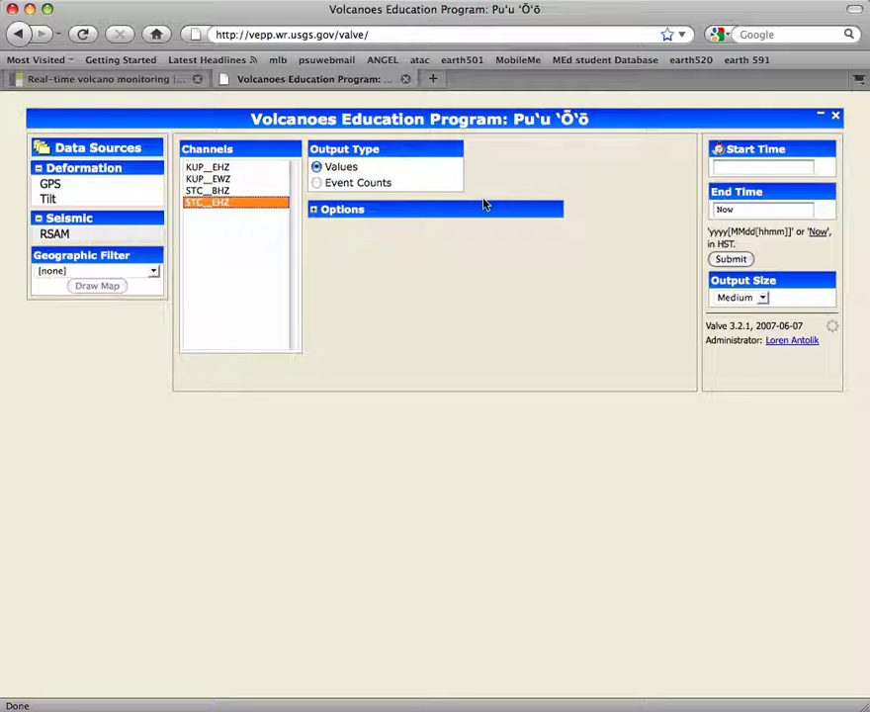
pyautogui.click(771, 168)
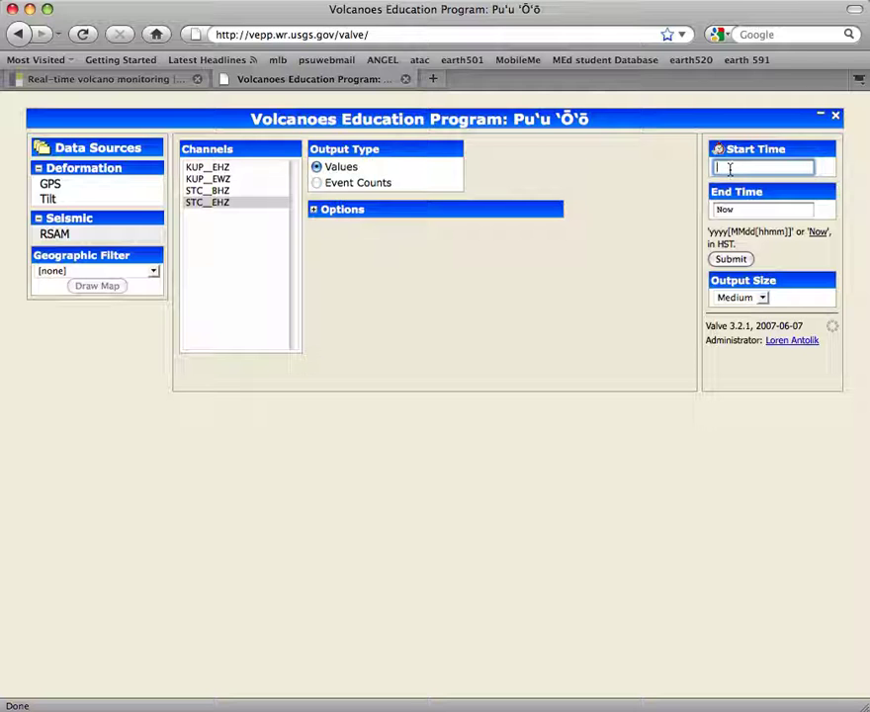
# Submit a query from start time 20090317 to end time 20090323
pyautogui.write('20090317')
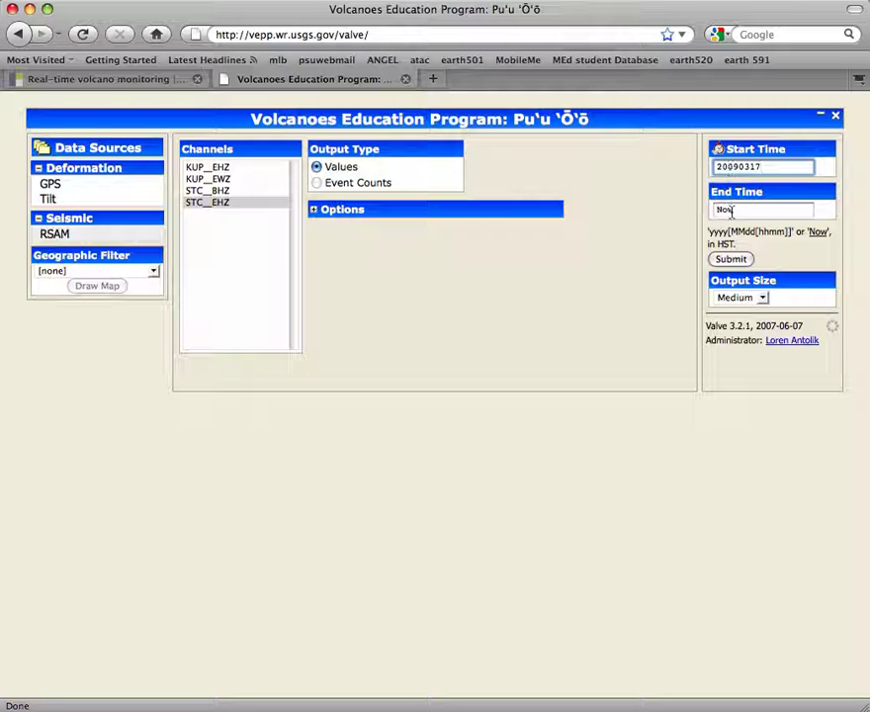
pyautogui.click(763, 209)
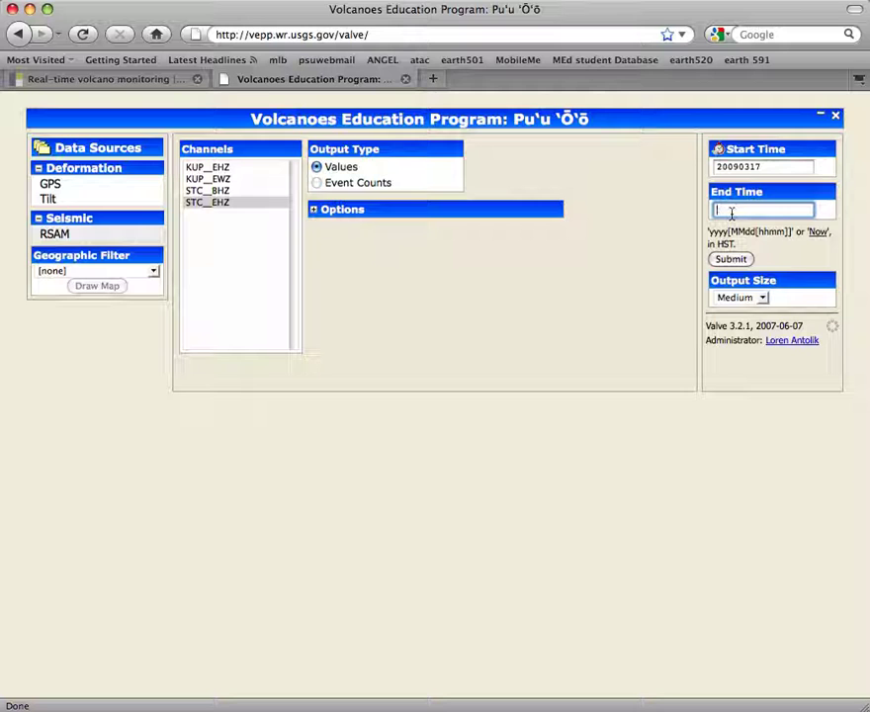
pyautogui.write('20090323')
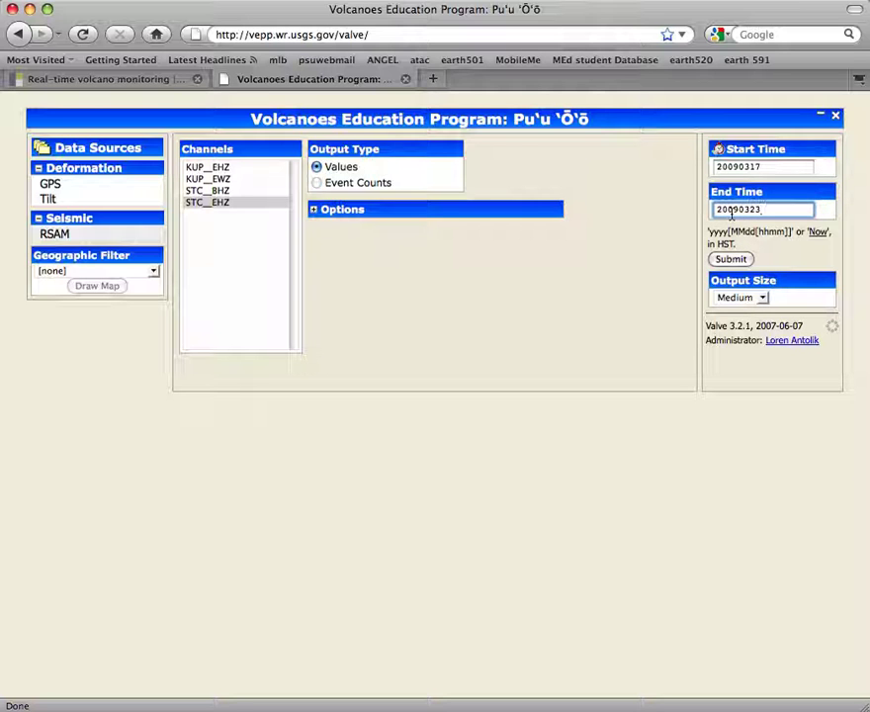
pyautogui.click(731, 260)
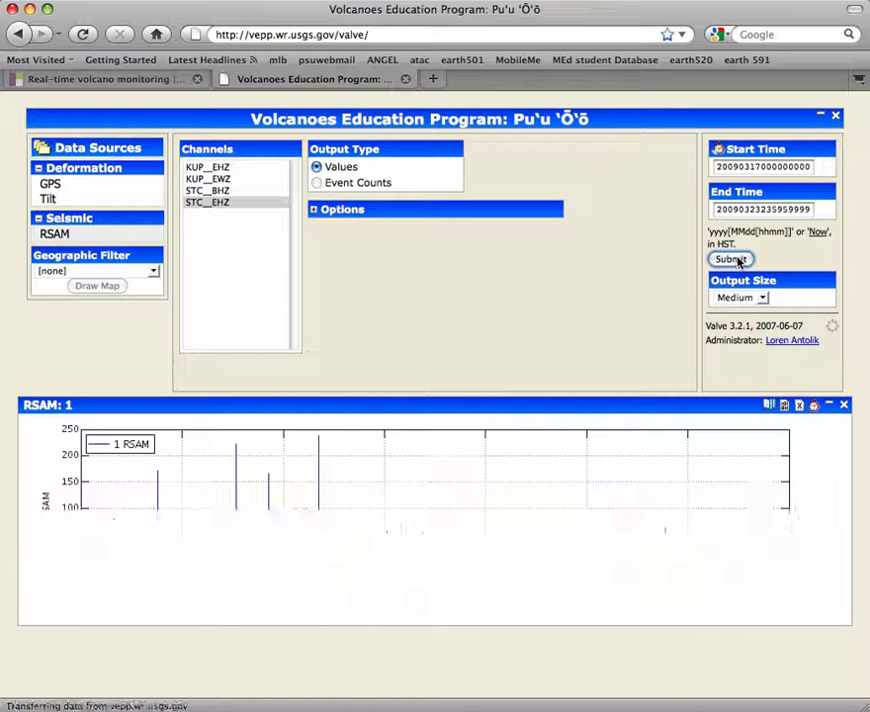
# Resubmit and let the STC EHZ RSAM plot for March 17–23, 2009 finish loading
pyautogui.click(729, 258)
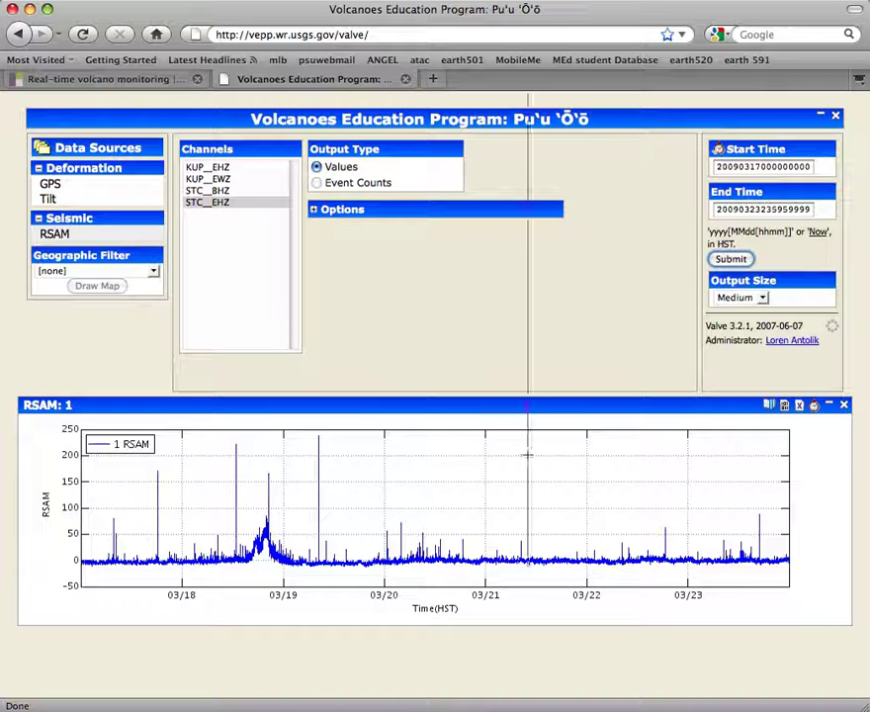
pyautogui.click(18, 692)
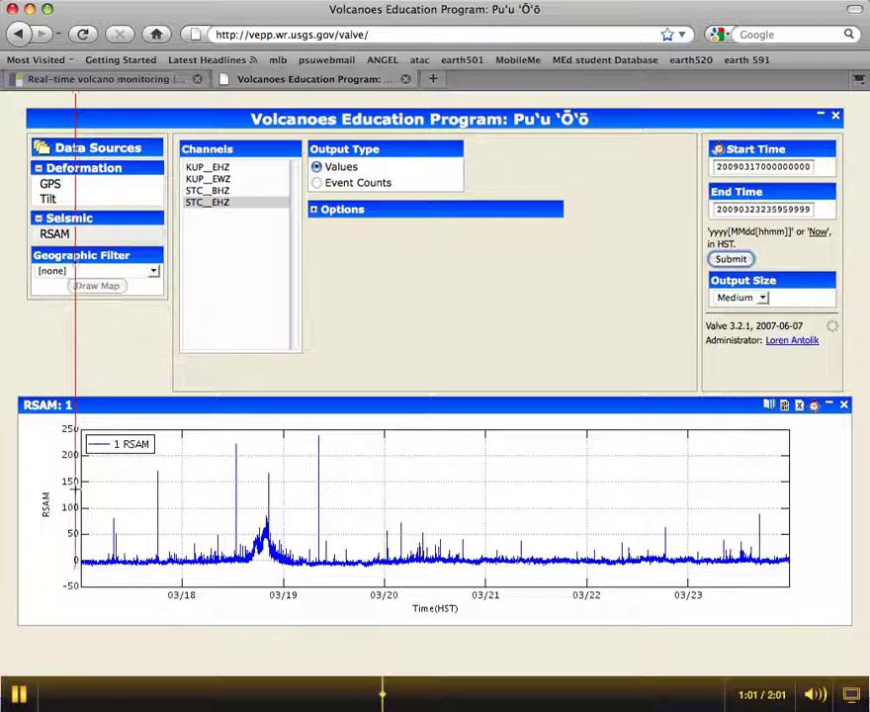